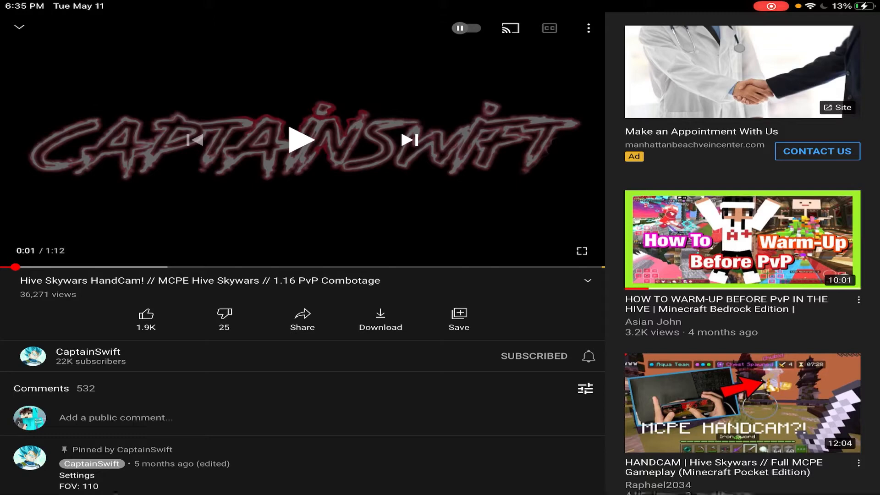
- Expand the Hive Skywars HandCam video description to reveal the texture pack links
left_click(588, 281)
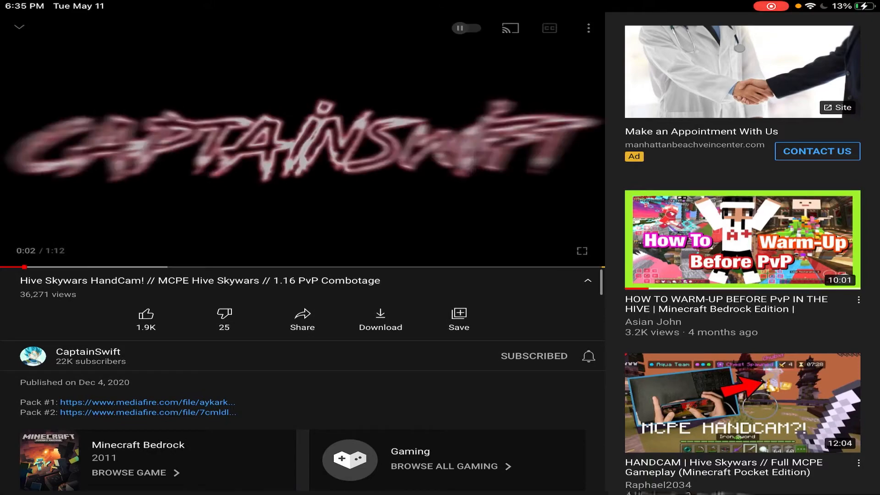
- Follow the Pack #1 MediaFire link to download the 4.4 MB Kaiyo [16x]-1.zip
left_click(301, 139)
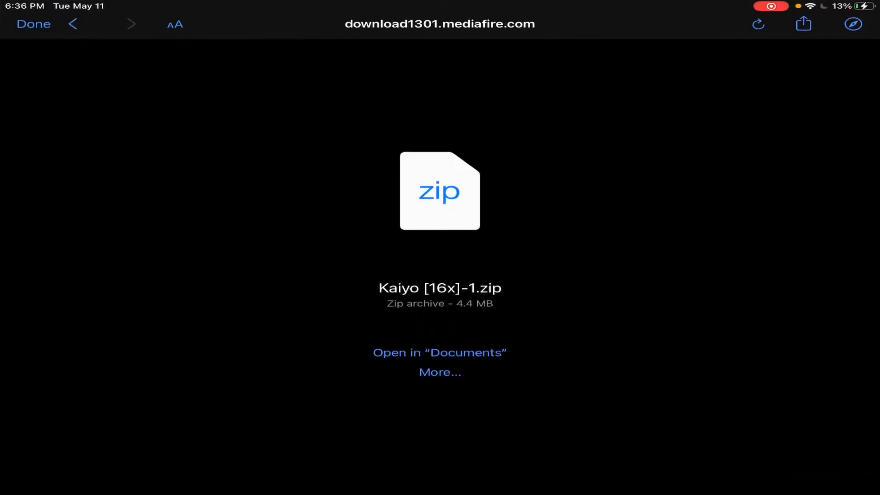
- Bring the downloaded zip into Documents as the unzipped Kaiyo [16x] folder
left_click(440, 353)
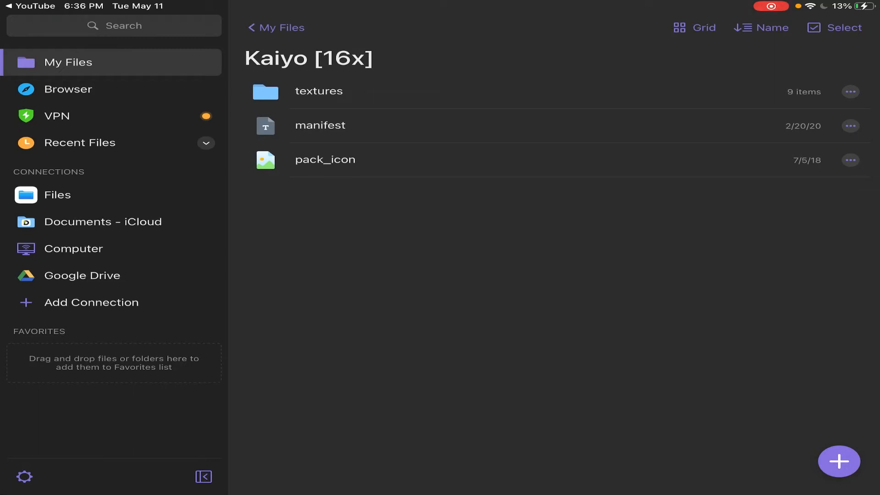
- Compress textures, manifest and pack_icon into Archive, delete the originals and select Archive
left_click(840, 28)
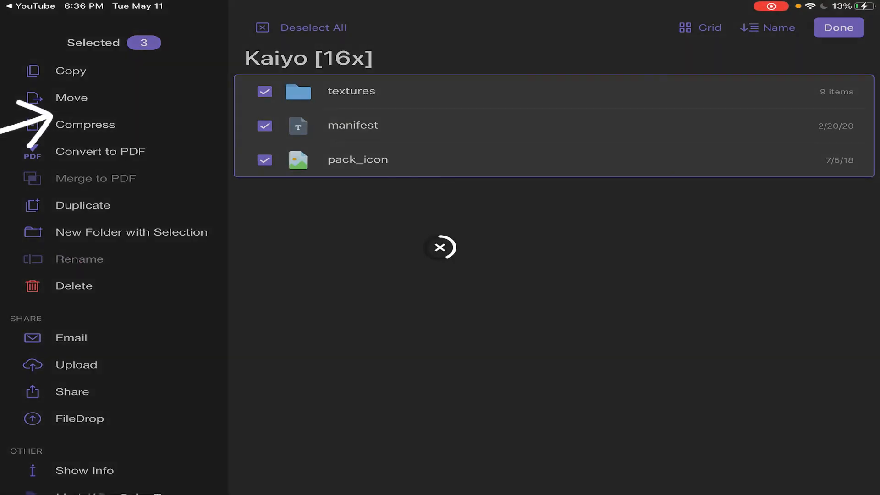
left_click(84, 125)
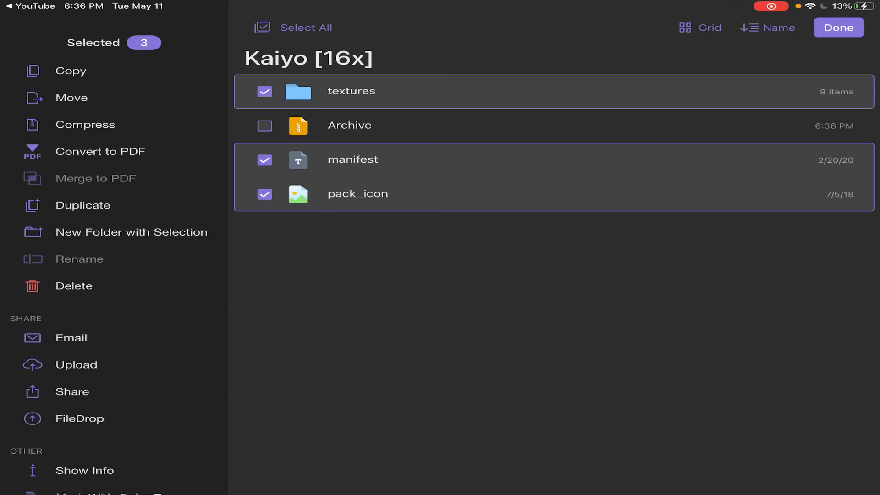
left_click(71, 97)
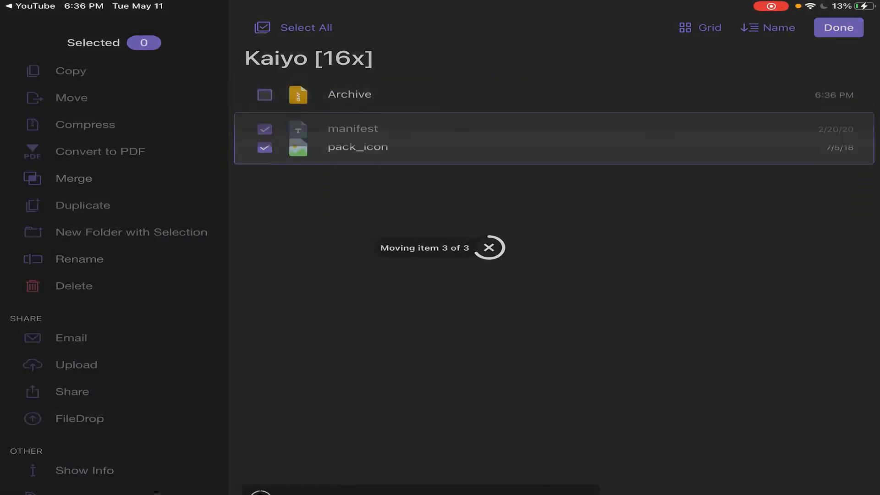
left_click(73, 286)
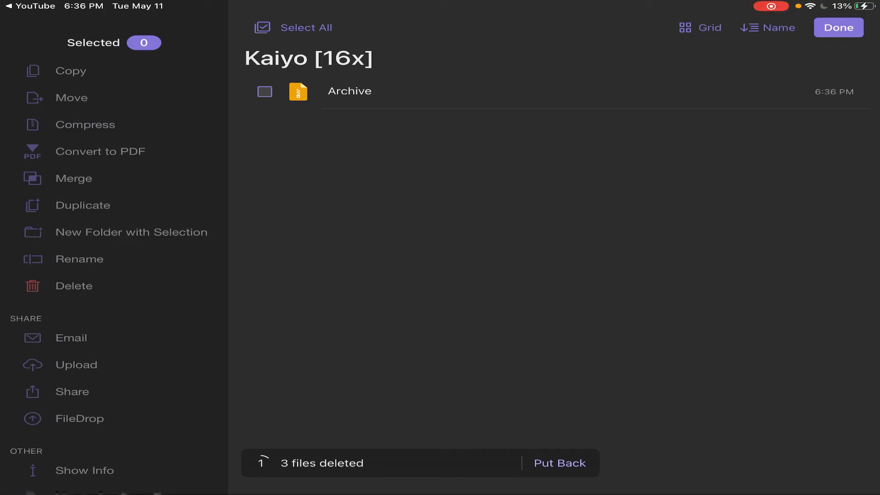
left_click(264, 90)
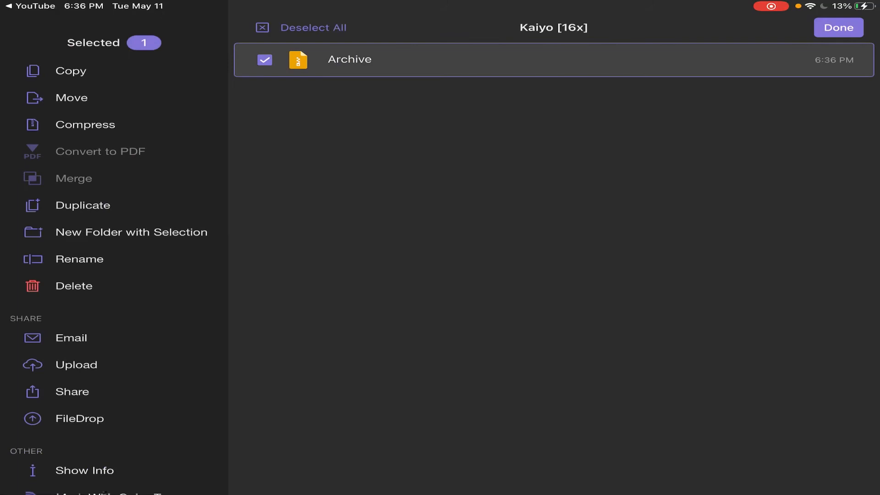
- Rename the Archive file to Archive.mcpack
left_click(79, 259)
type(".")
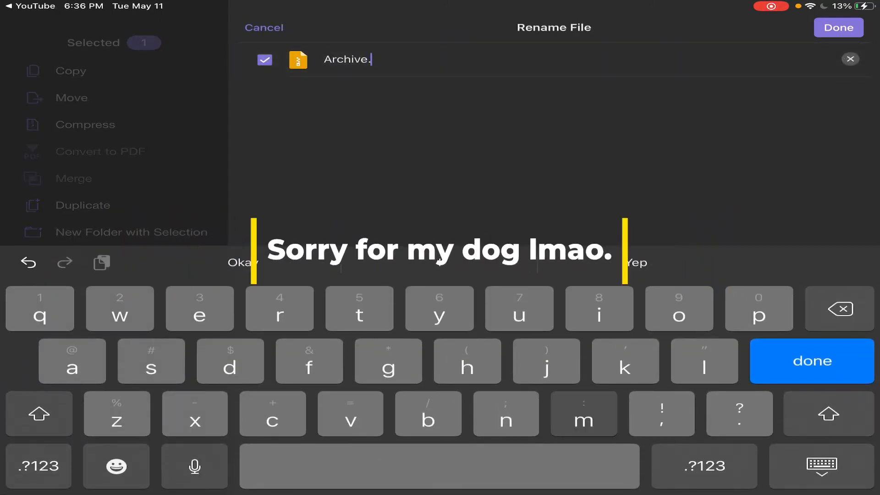
type("mcpack")
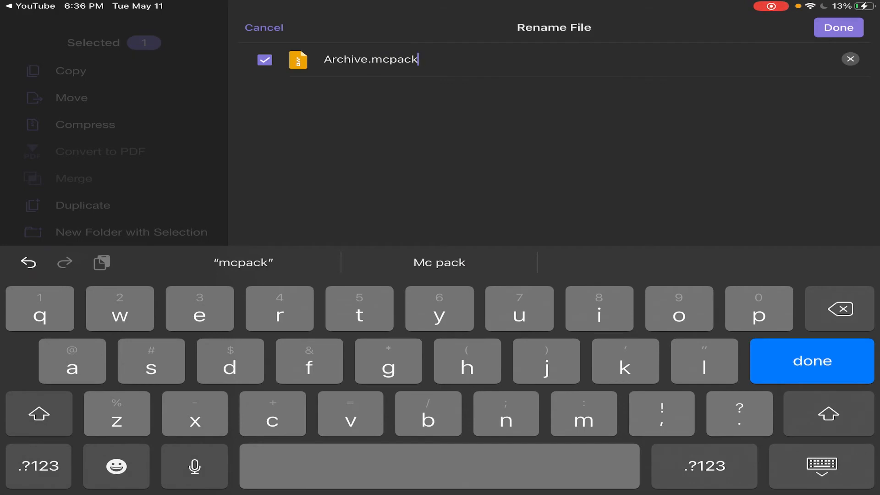
left_click(838, 28)
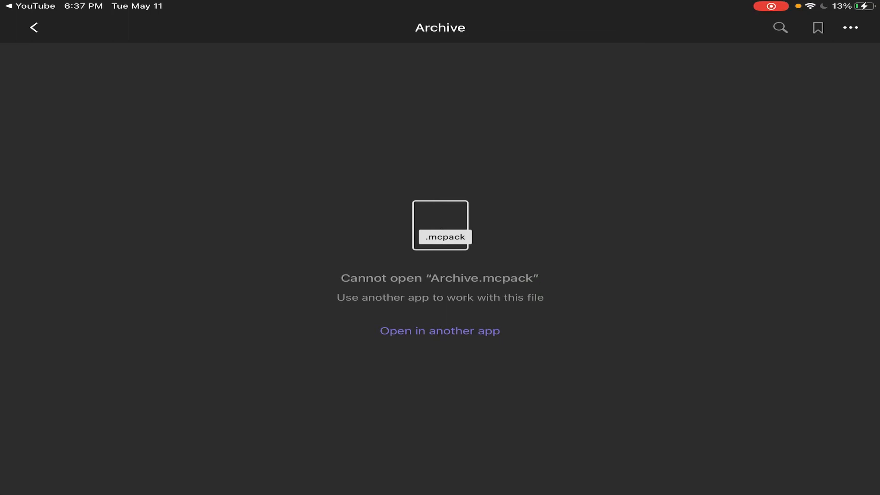
- Return from Documents to the YouTube video with the pack download links
left_click(441, 331)
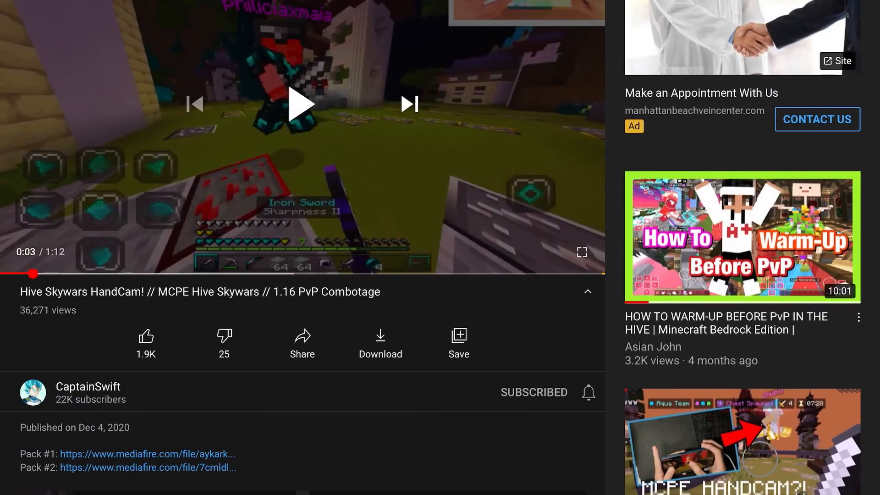
- Download Kaiyo [16x]-1.zip again from Pack #1 and bring up its share sheet
left_click(133, 454)
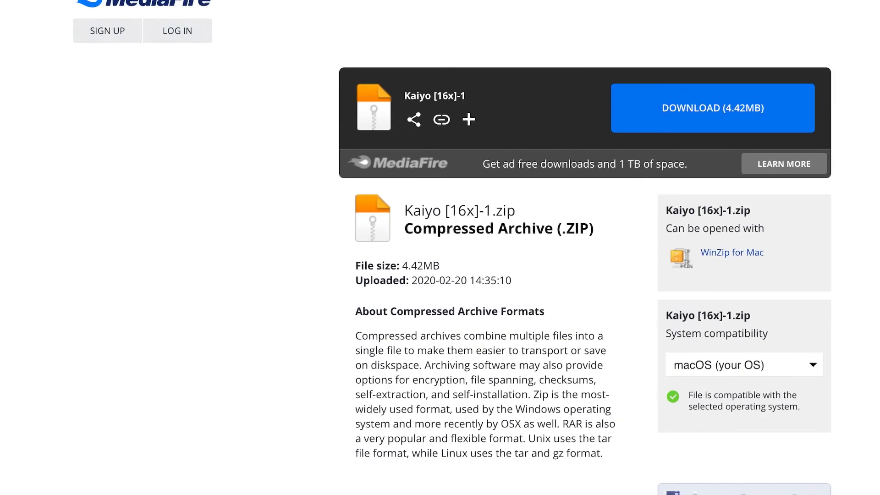
left_click(714, 108)
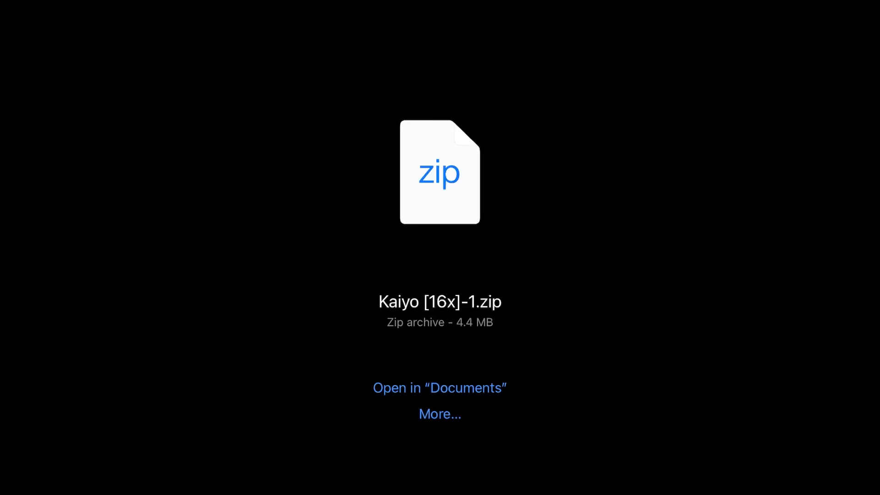
left_click(440, 414)
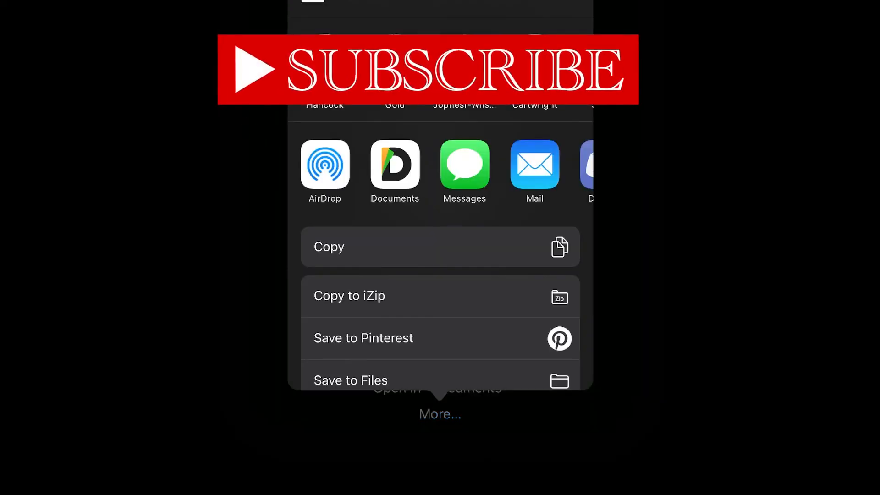